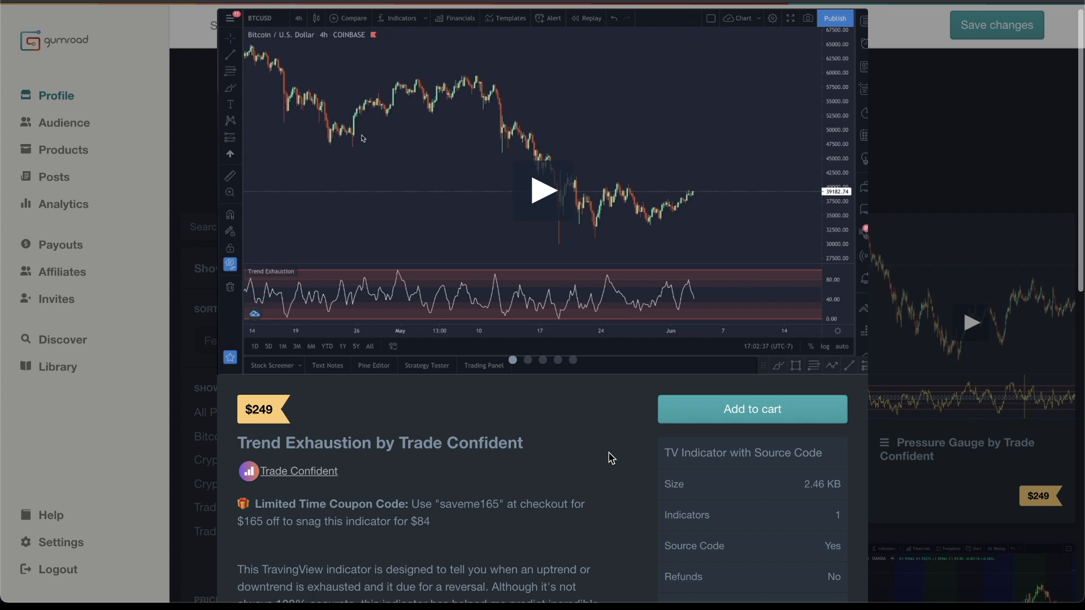
Step: Scroll the Trend Exhaustion product page and add the $249 indicator to the cart
scroll("down", 3)
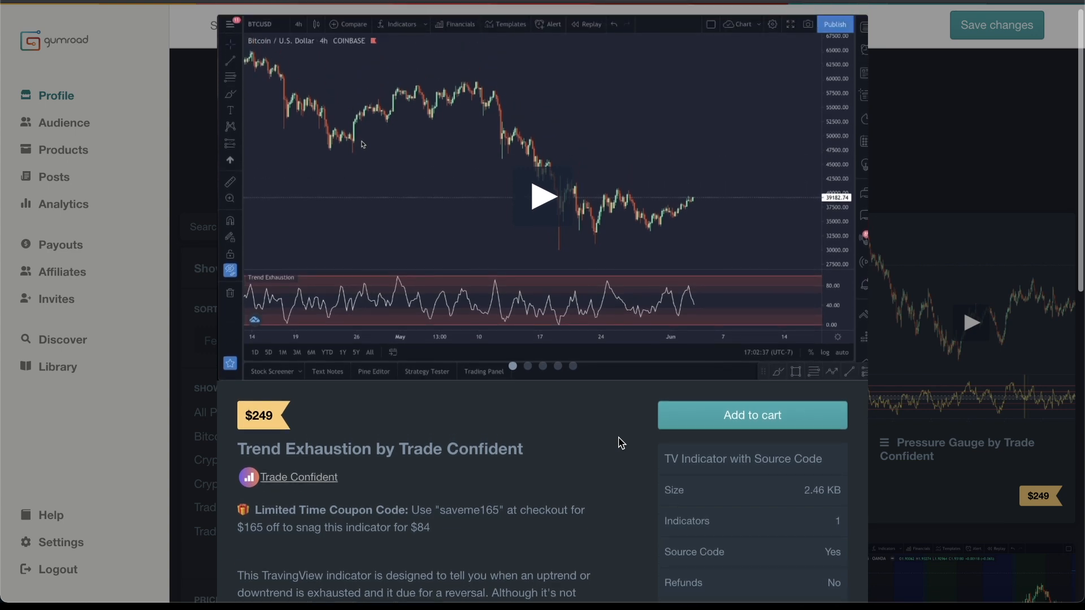
scroll("down", 3)
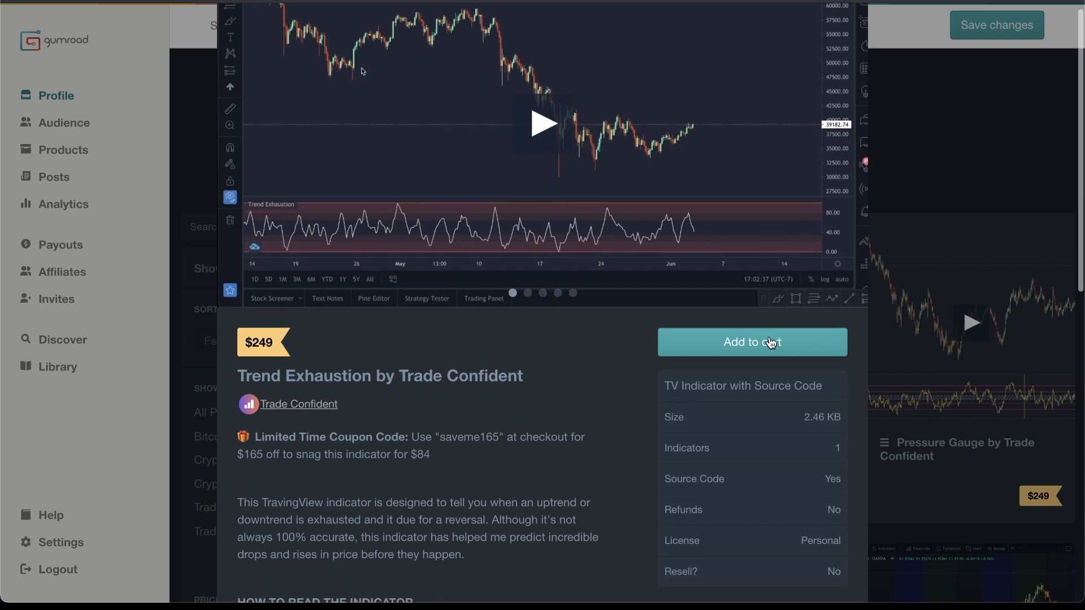
mouse_move(744, 346)
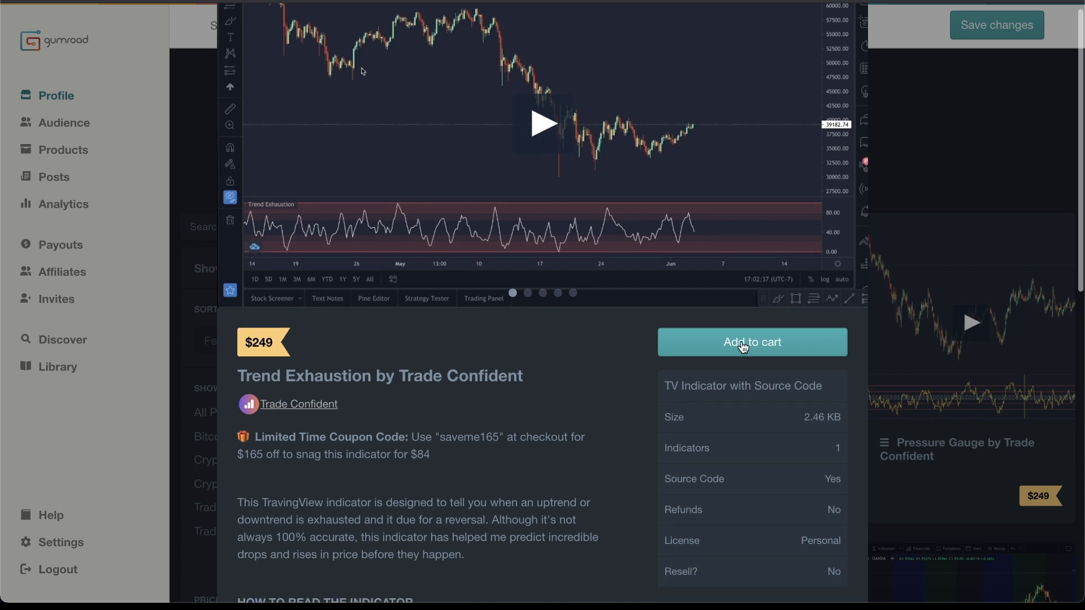
left_click(751, 342)
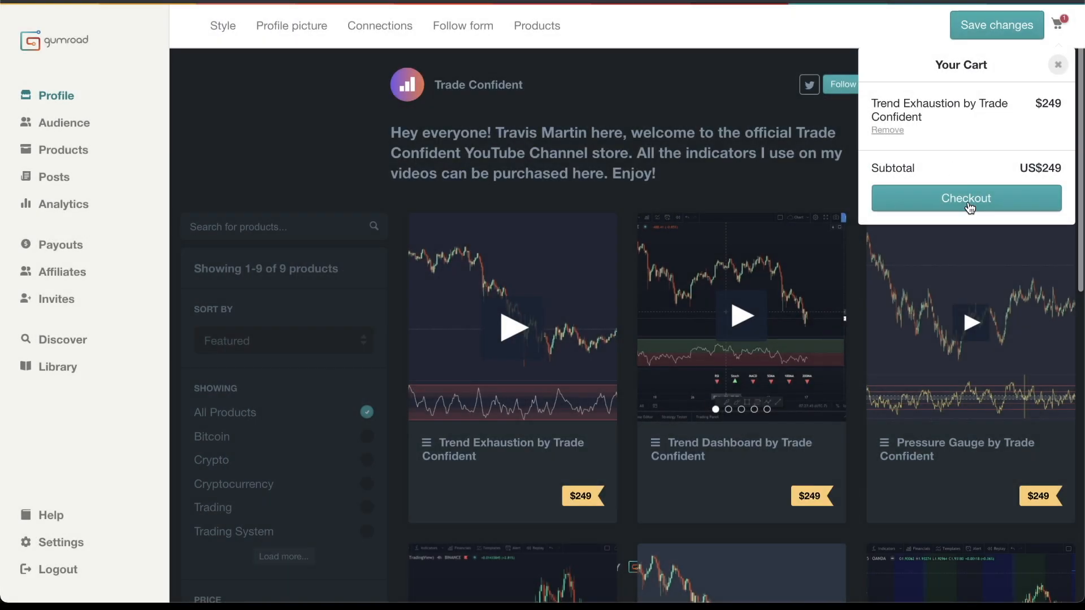
Step: Check out with discount code saveme165 and pay the reduced US$84
left_click(965, 198)
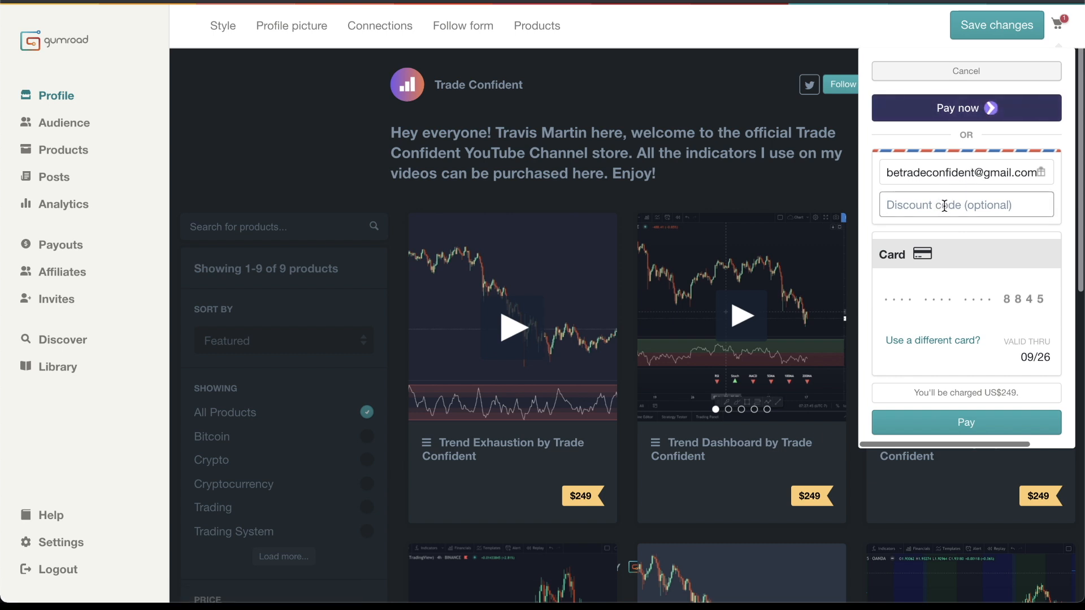
type("saveme1")
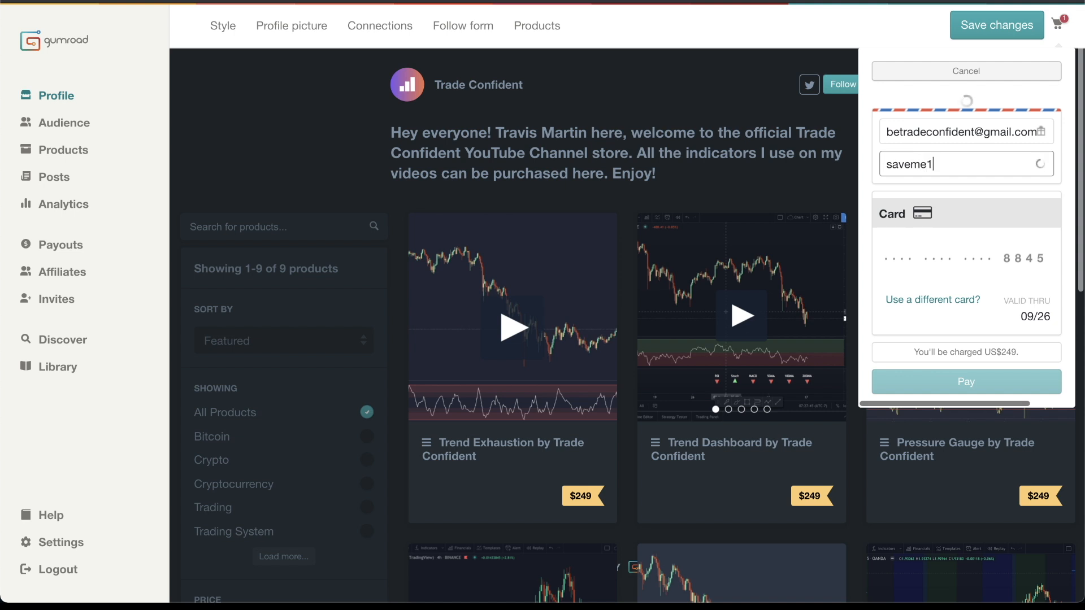
type("65")
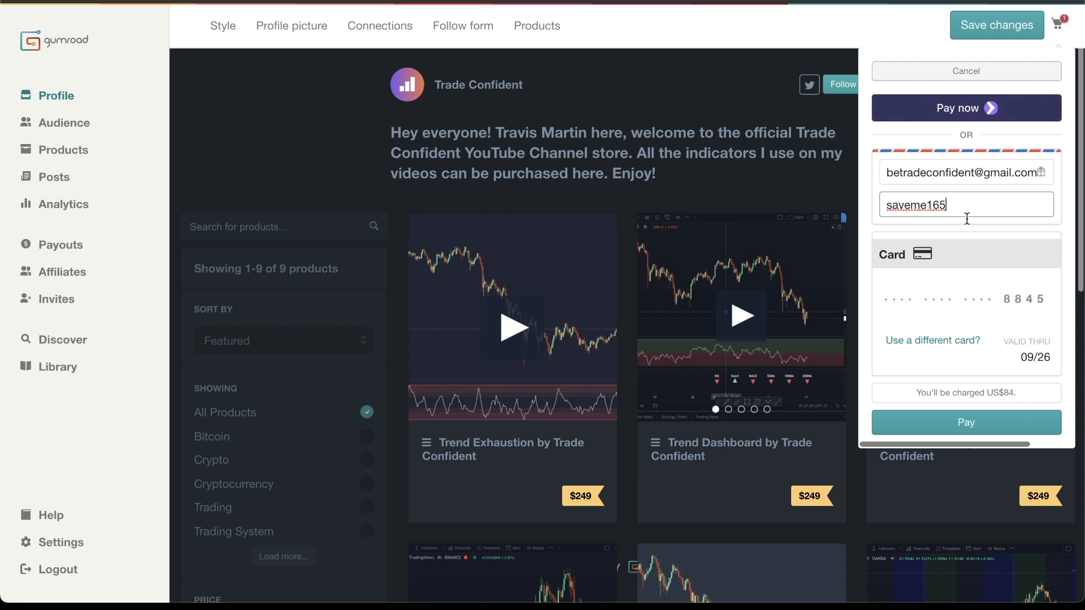
mouse_move(986, 301)
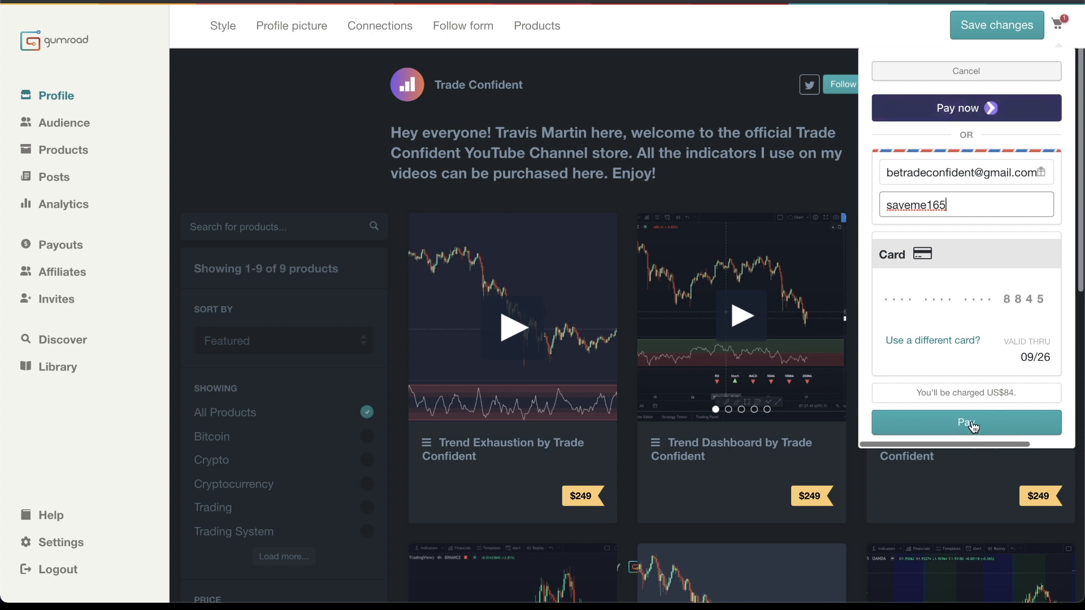
left_click(966, 422)
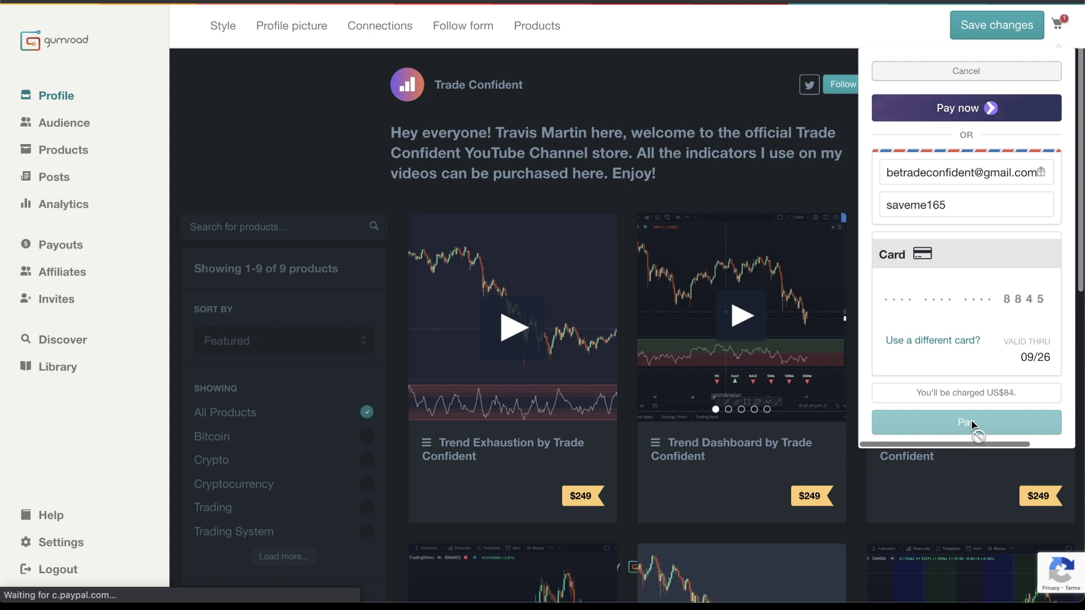
Step: Confirm the $84 purchase and view the Trend Exhaustion content page
left_click(965, 422)
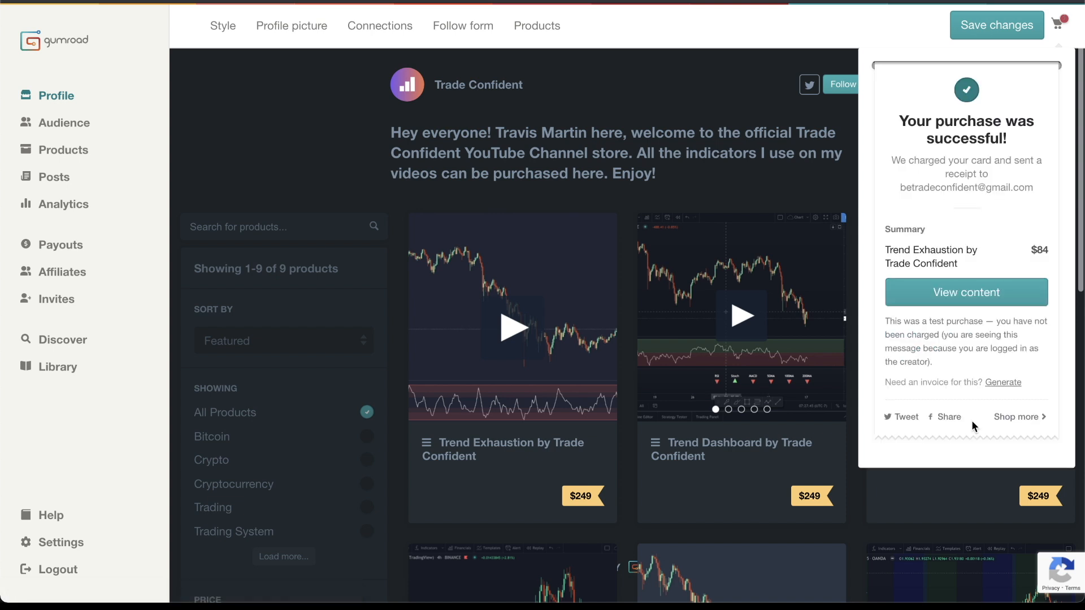
mouse_move(955, 305)
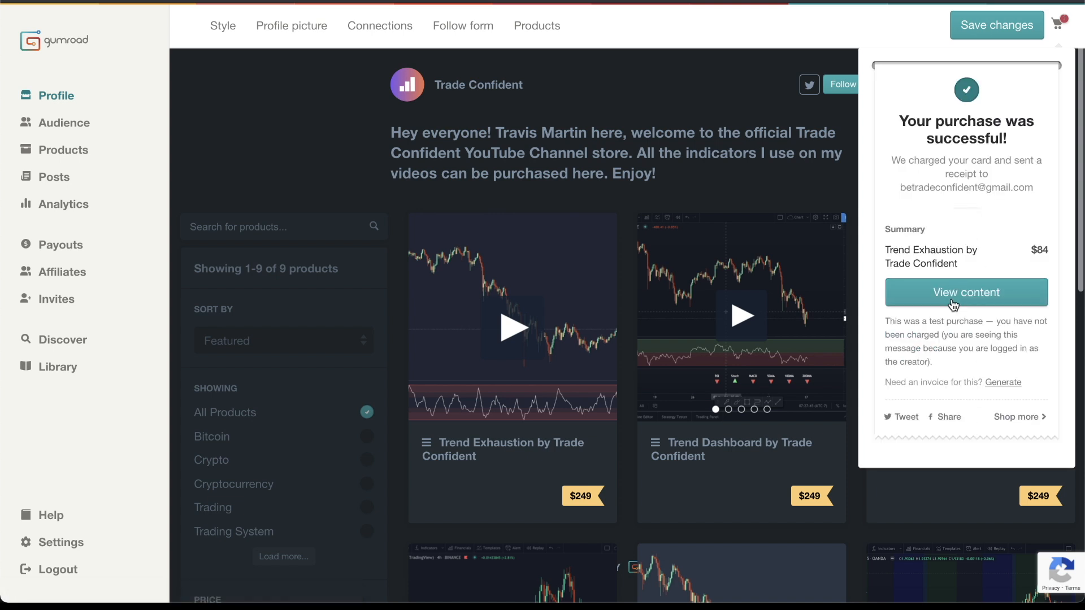
mouse_move(966, 292)
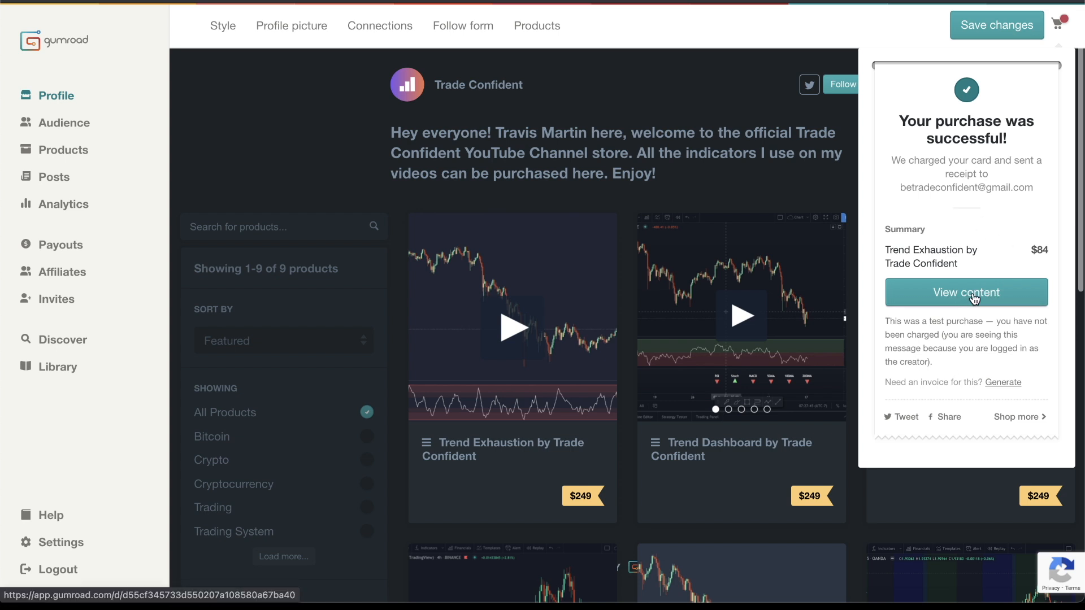
left_click(966, 292)
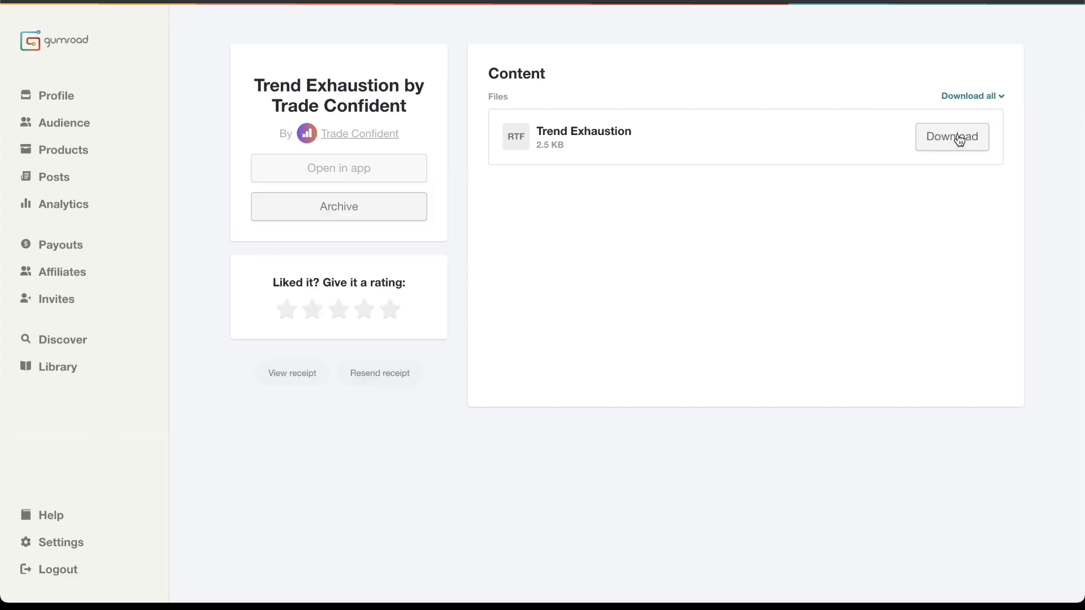
Step: Download the Trend Exhaustion RTF file and open it from the download bar
left_click(952, 136)
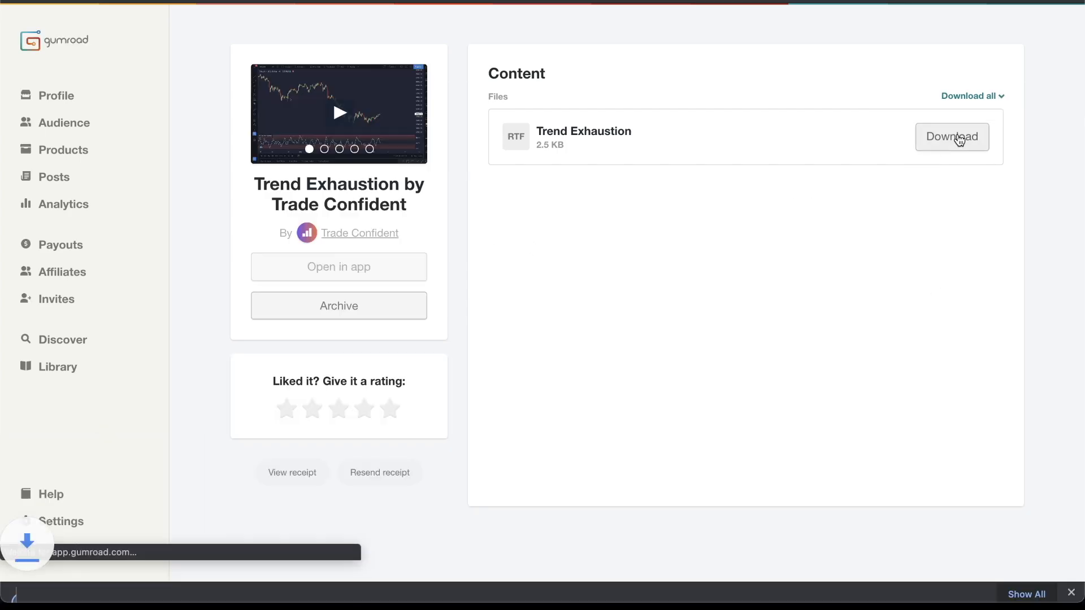
left_click(952, 136)
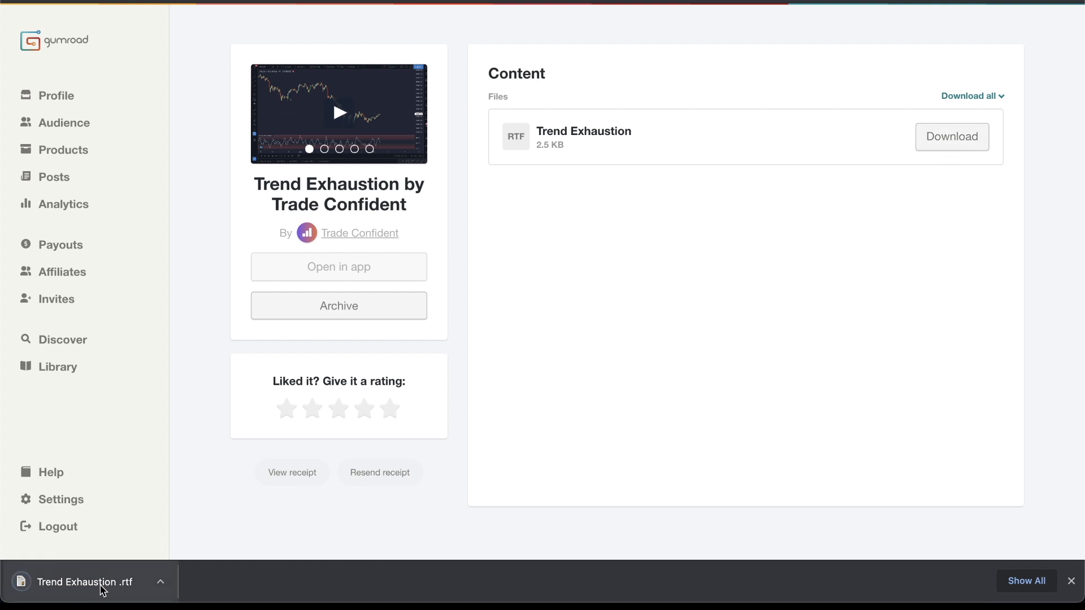
mouse_move(114, 584)
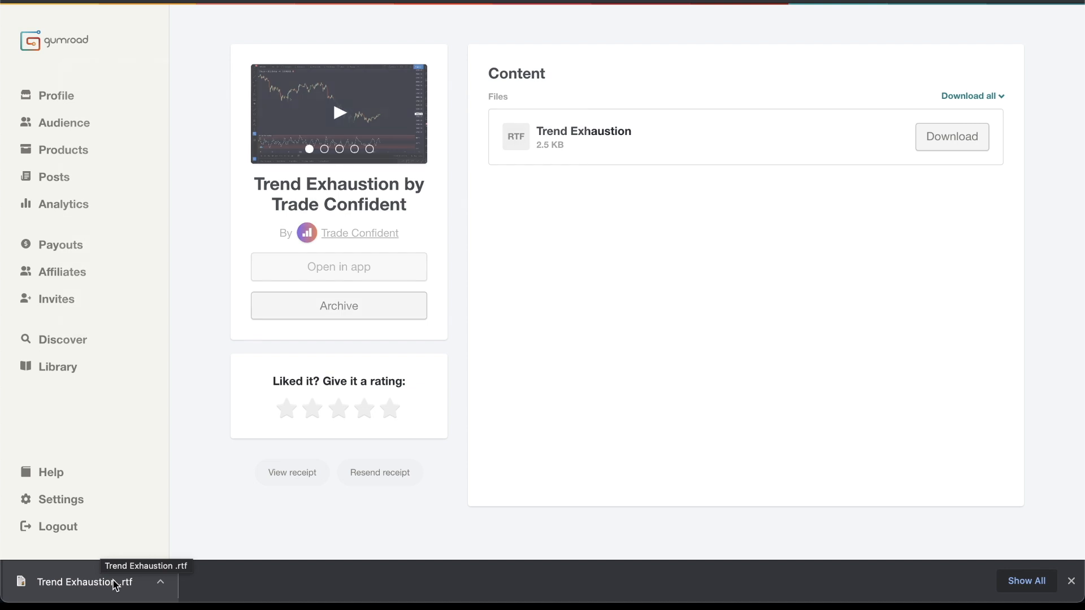
left_click(85, 582)
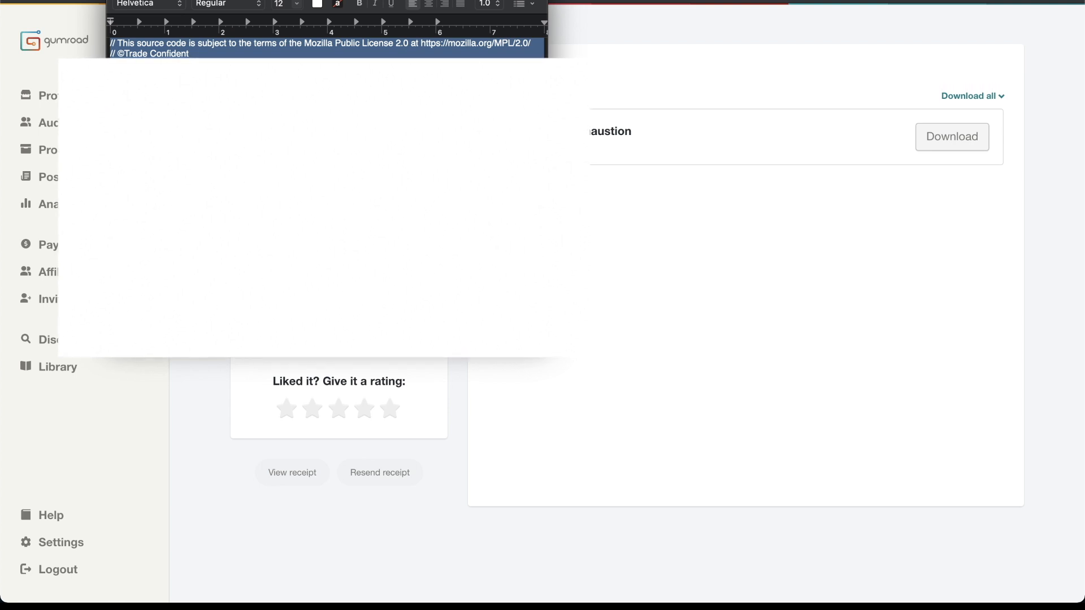
mouse_move(575, 37)
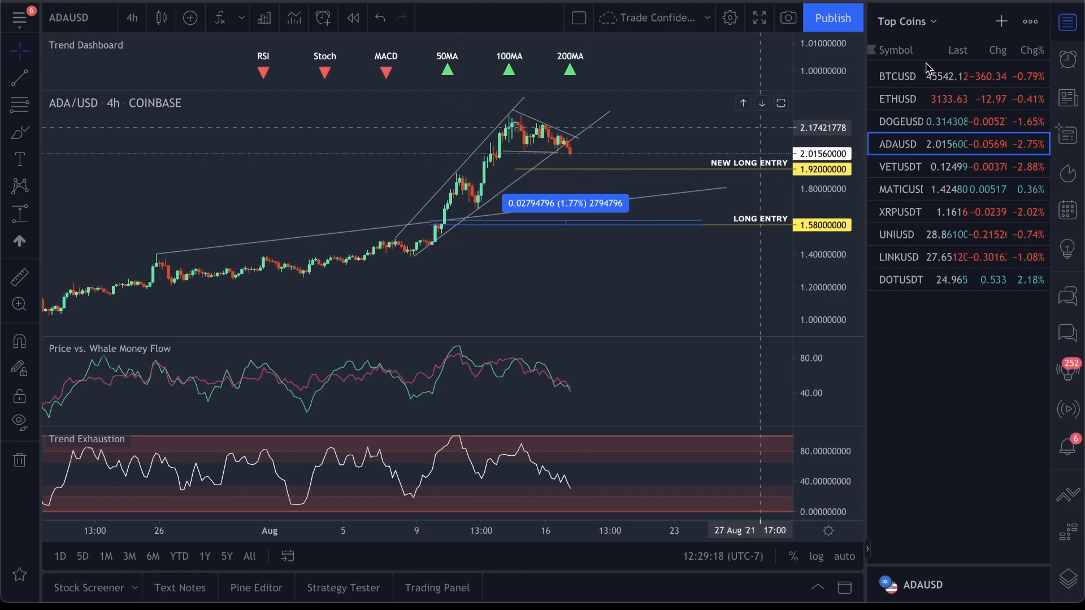
Step: Switch to BTCUSD, paste the code into a new blank Pine indicator, and add it to the chart
left_click(897, 76)
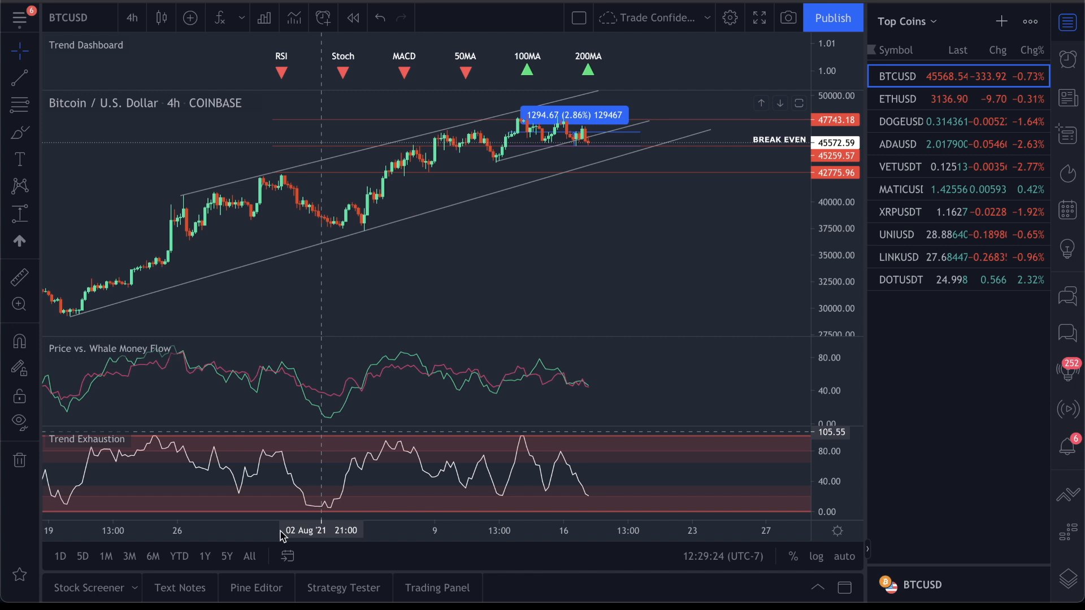
left_click(256, 588)
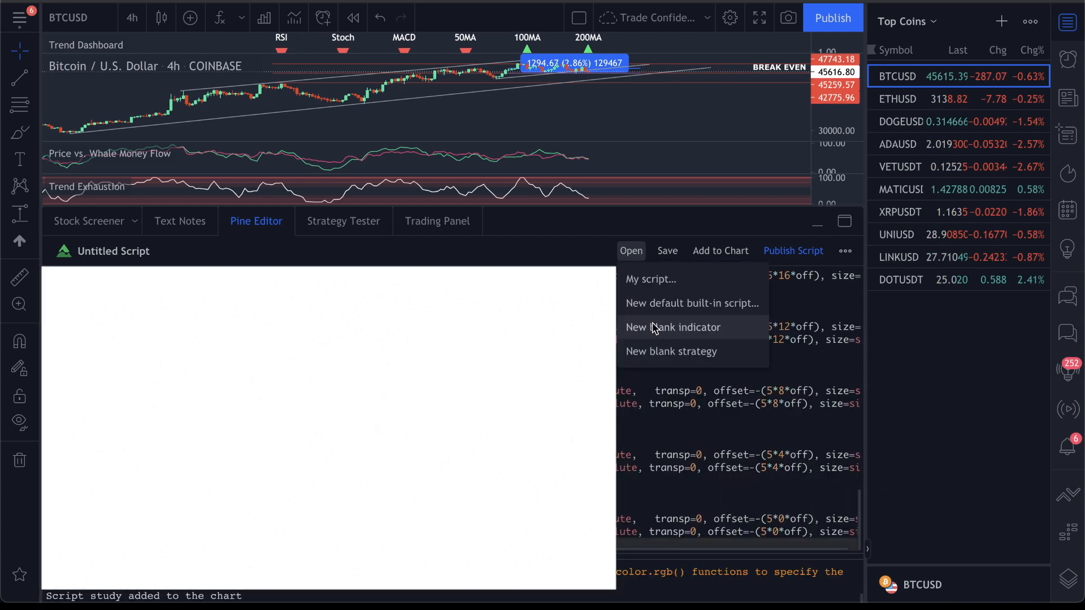
left_click(672, 327)
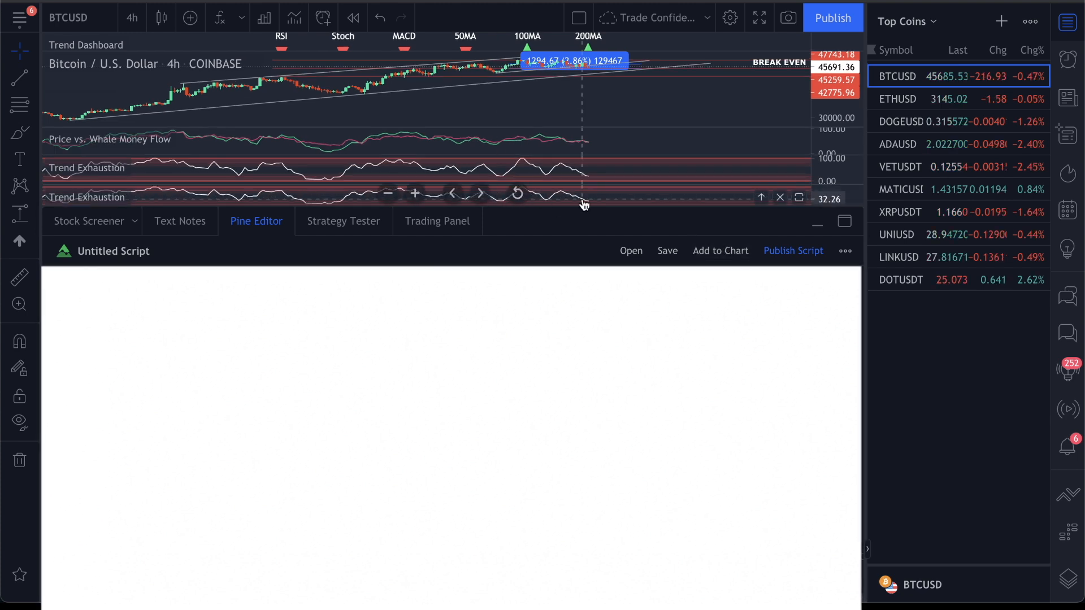
left_click(666, 251)
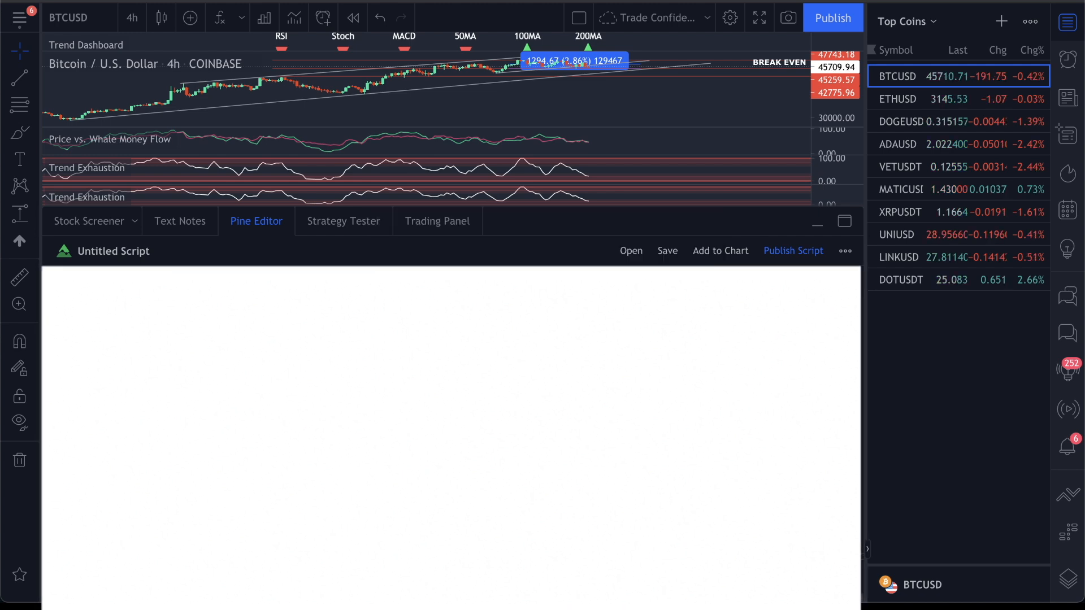
Step: Minimize Pine Editor, search 'trend' among saved scripts in Indicators, then close the list
left_click(817, 221)
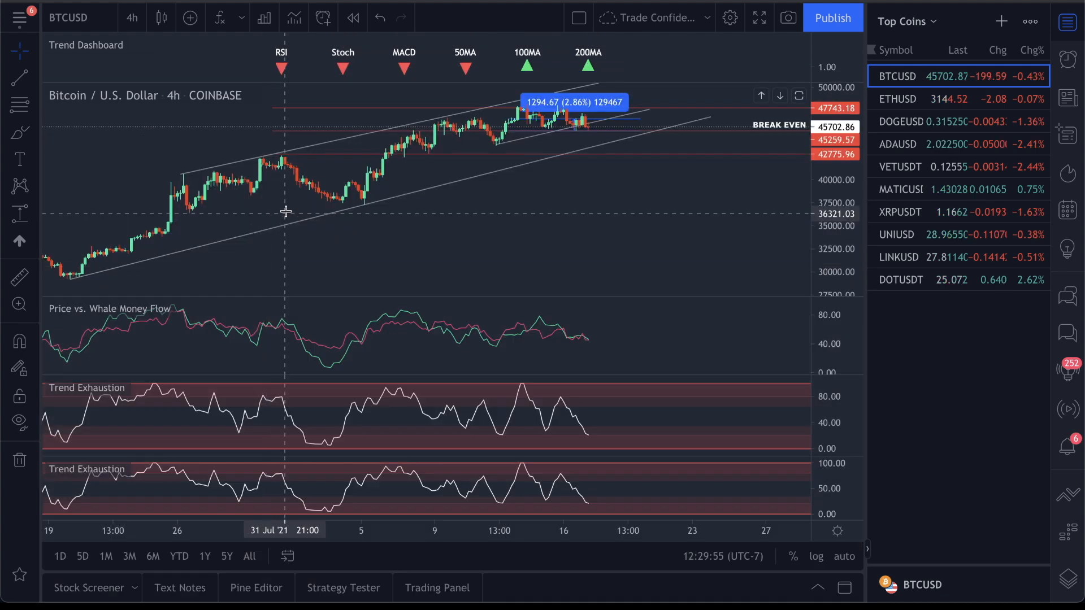
mouse_move(220, 17)
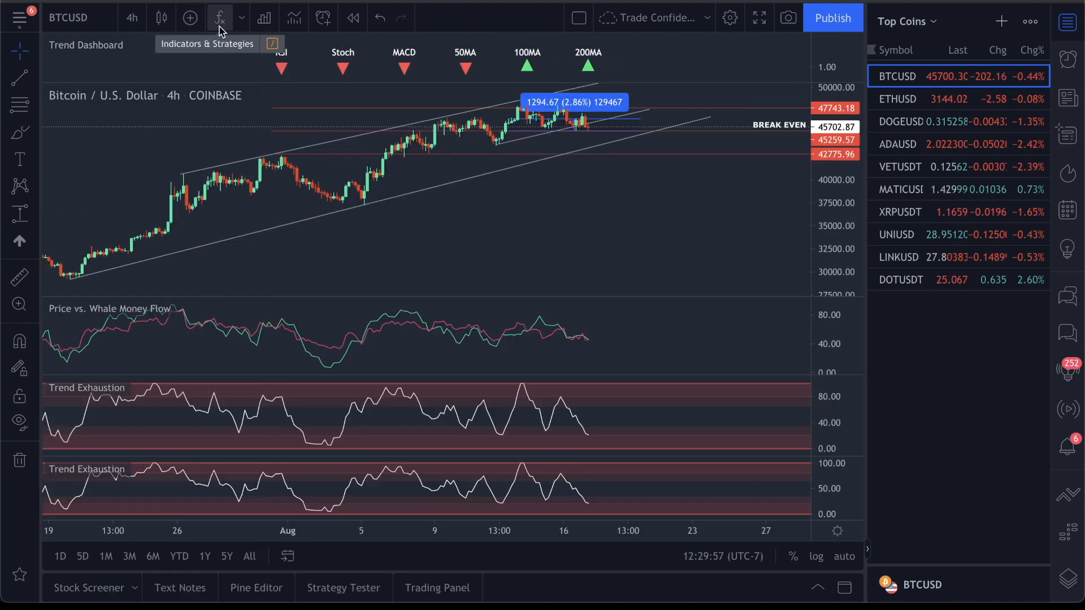
left_click(219, 17)
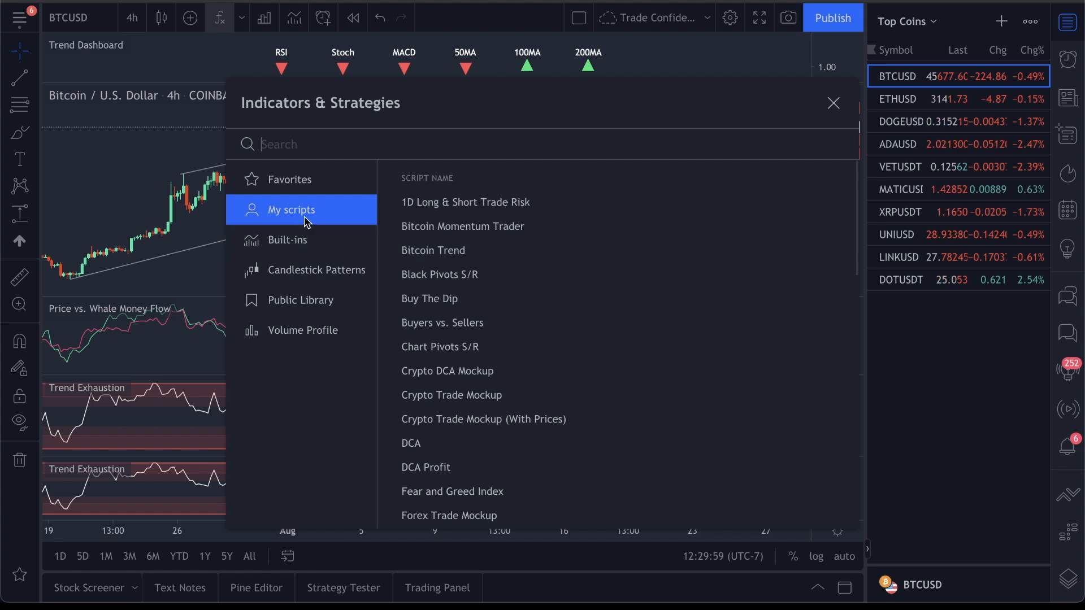
type("trend")
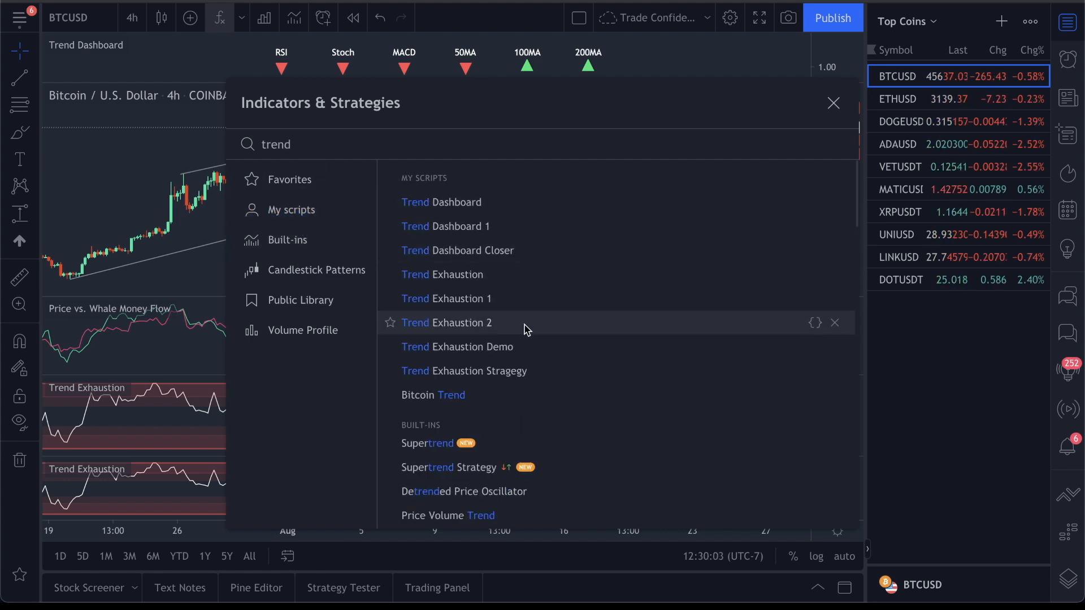
left_click(833, 102)
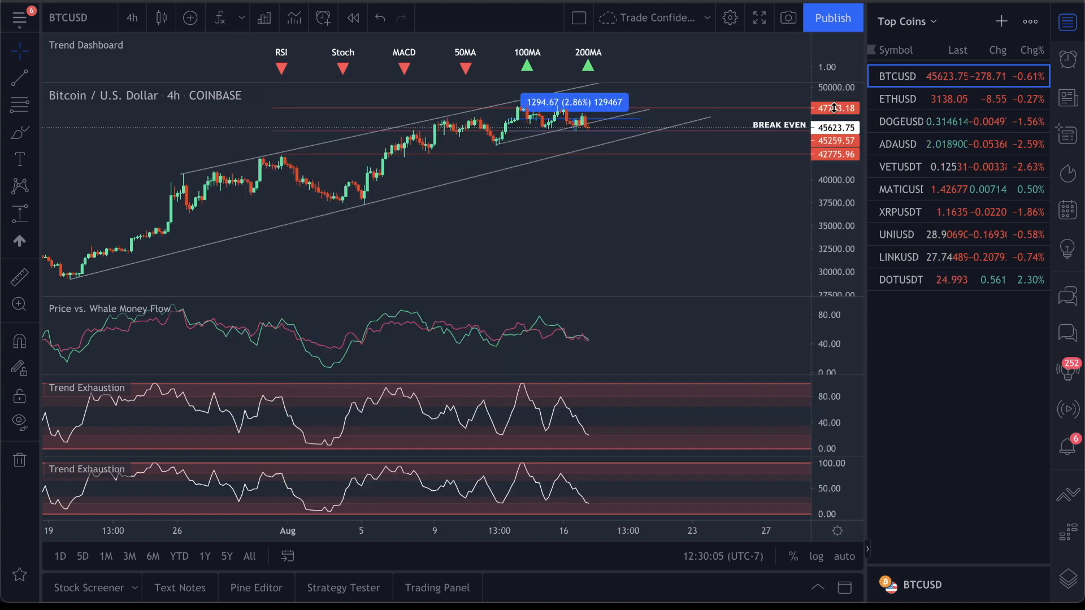
mouse_move(359, 484)
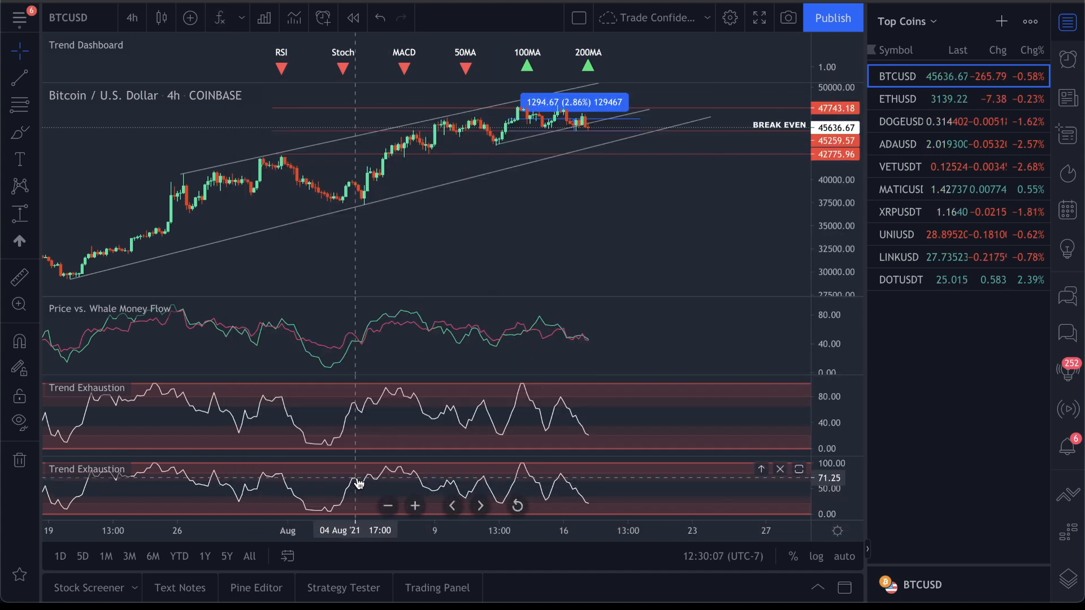
mouse_move(780, 469)
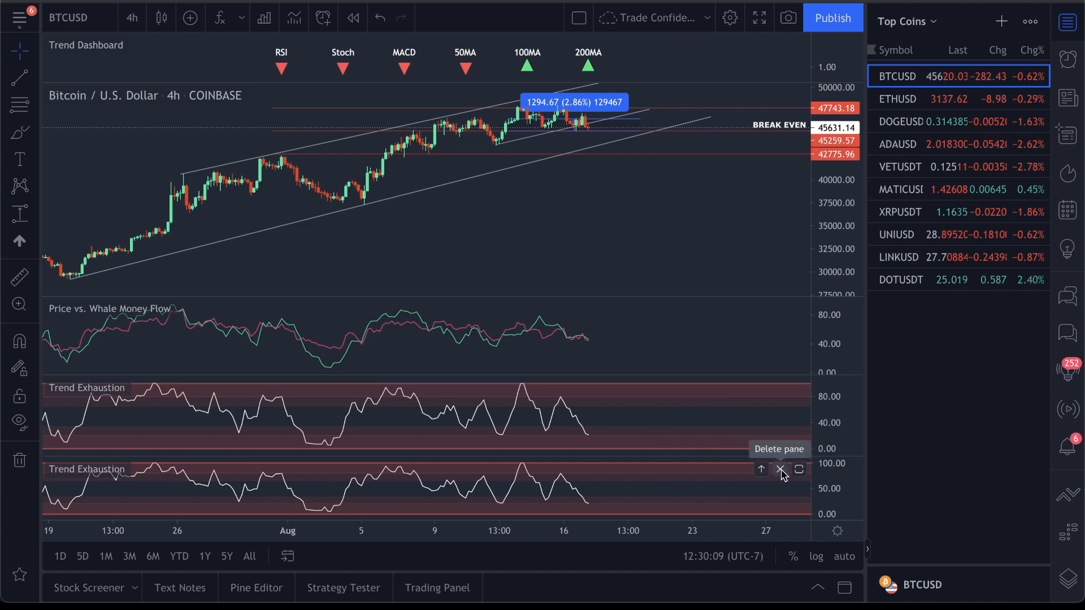
Step: Delete the second Trend Exhaustion pane with its X button
left_click(782, 470)
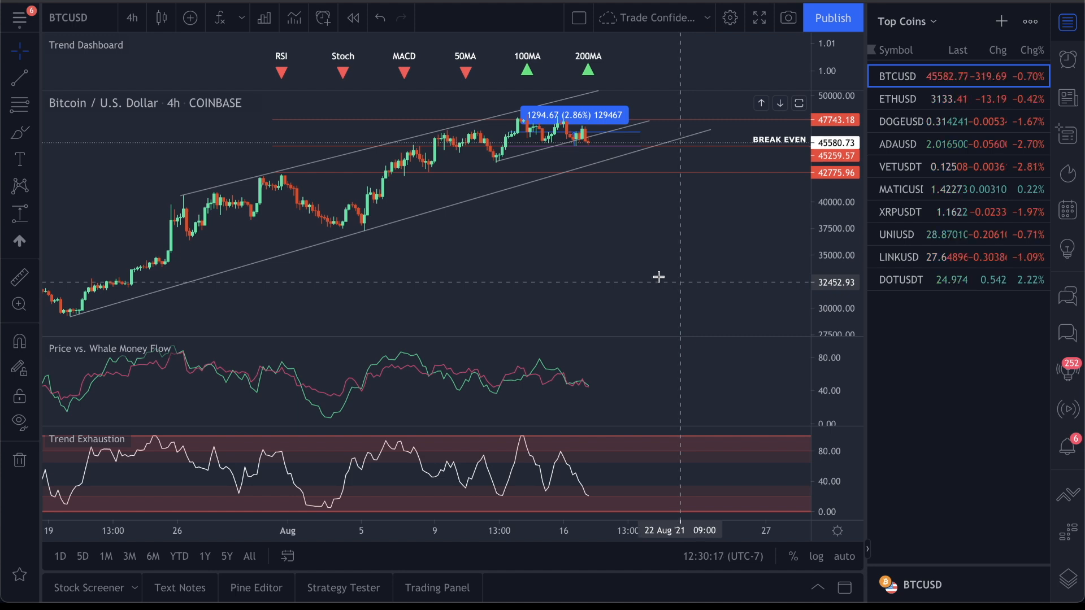
mouse_move(657, 278)
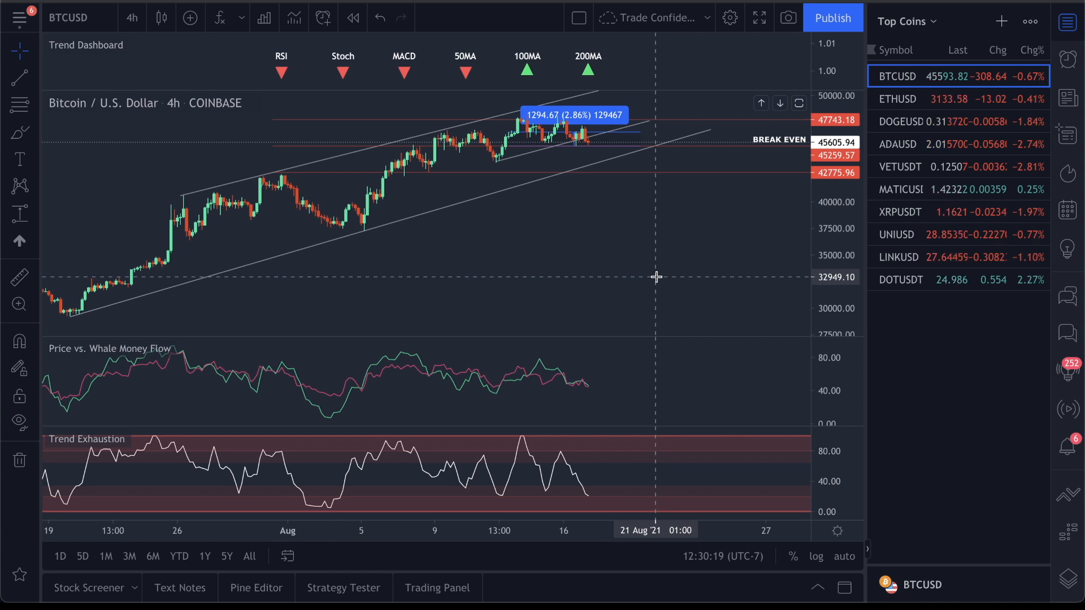